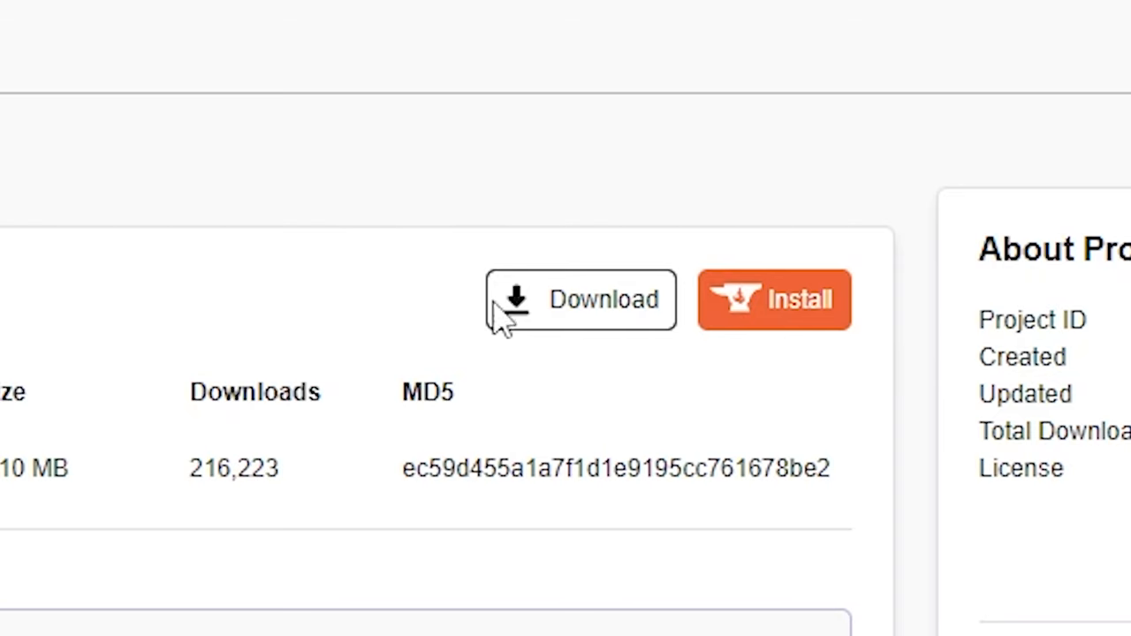
Download the OneBlock world file from its CurseForge file page
left_click(580, 299)
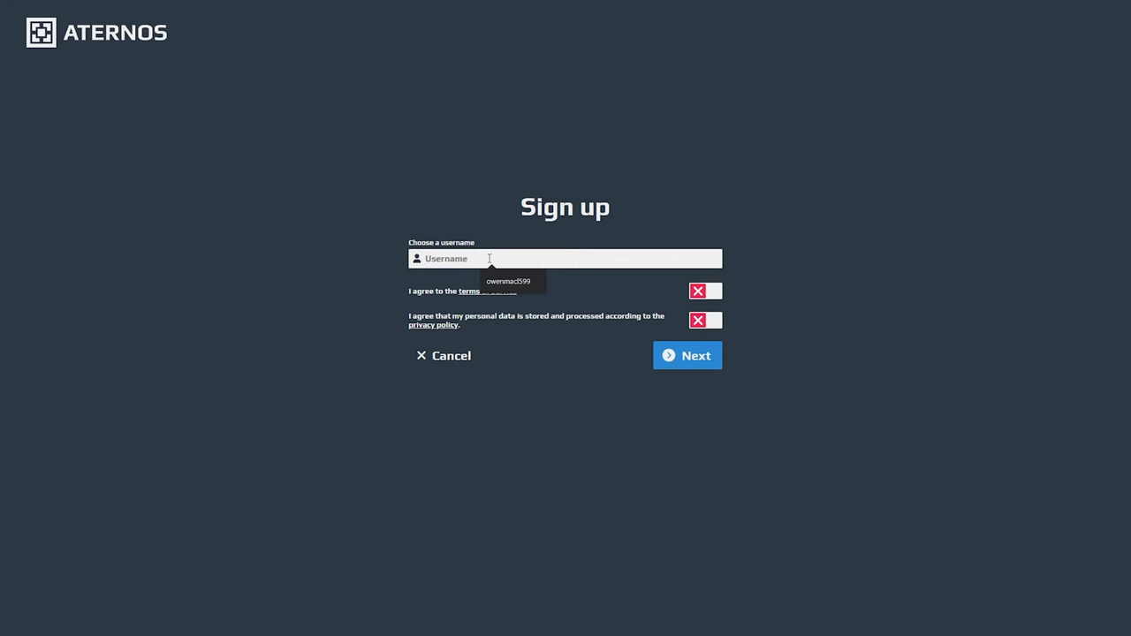
Sign up as 'onebl…', create a Java Edition server, and start a world upload
type("onebl")
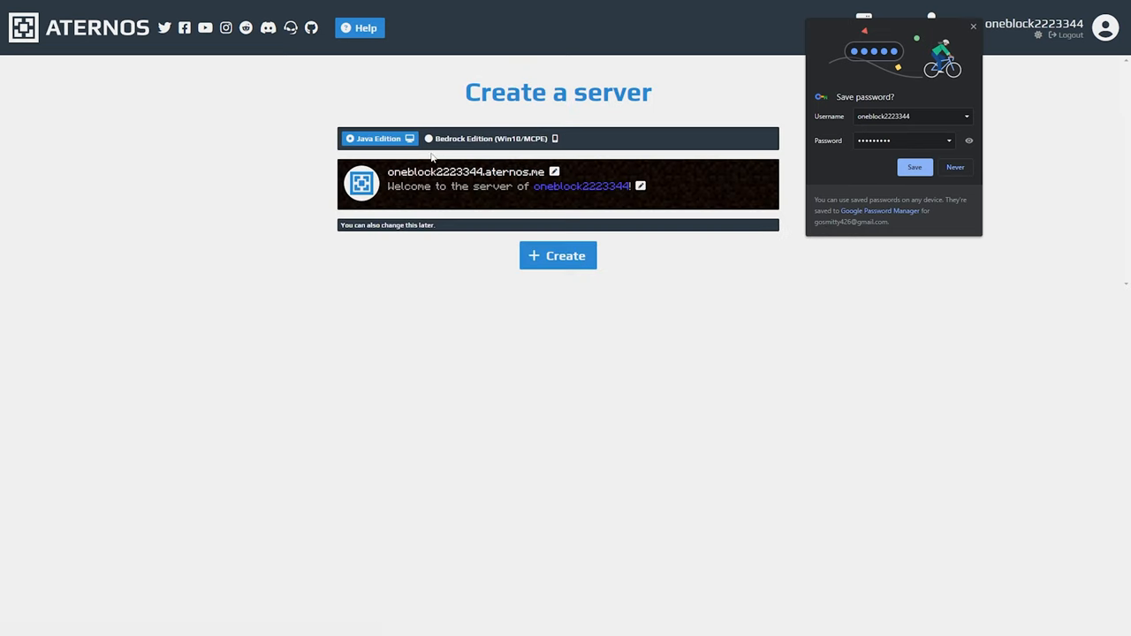
left_click(558, 255)
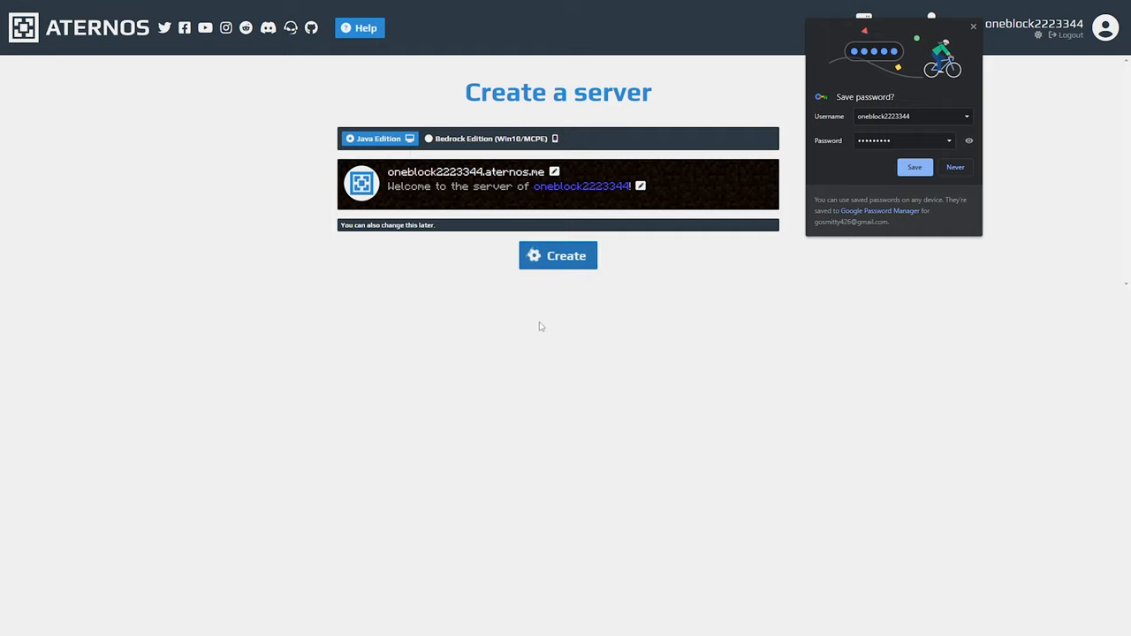
left_click(558, 255)
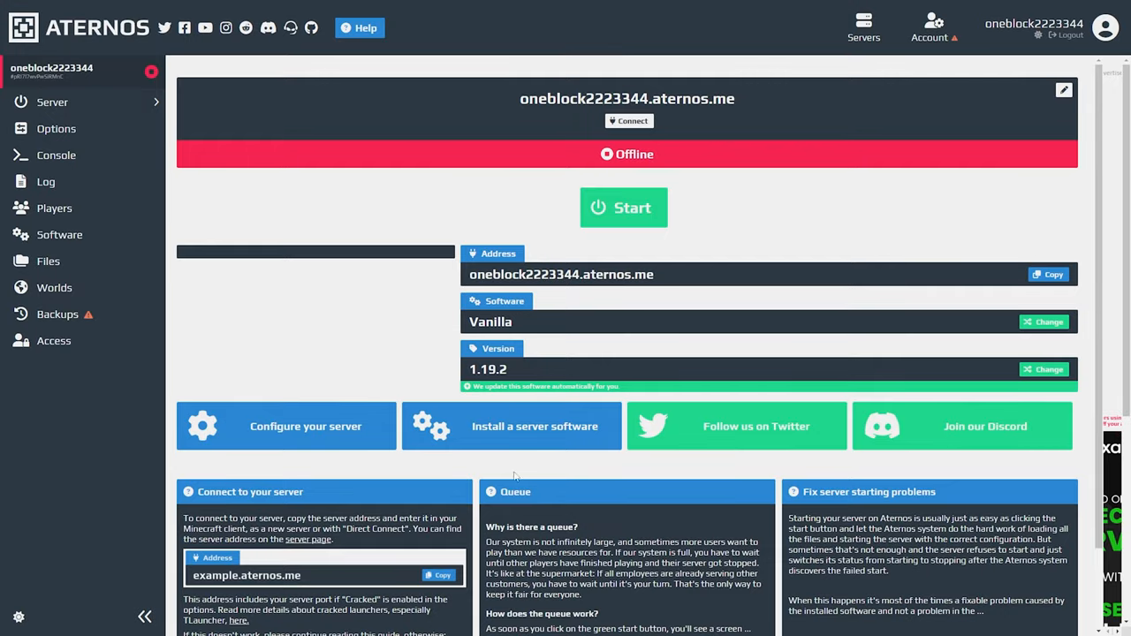
left_click(54, 287)
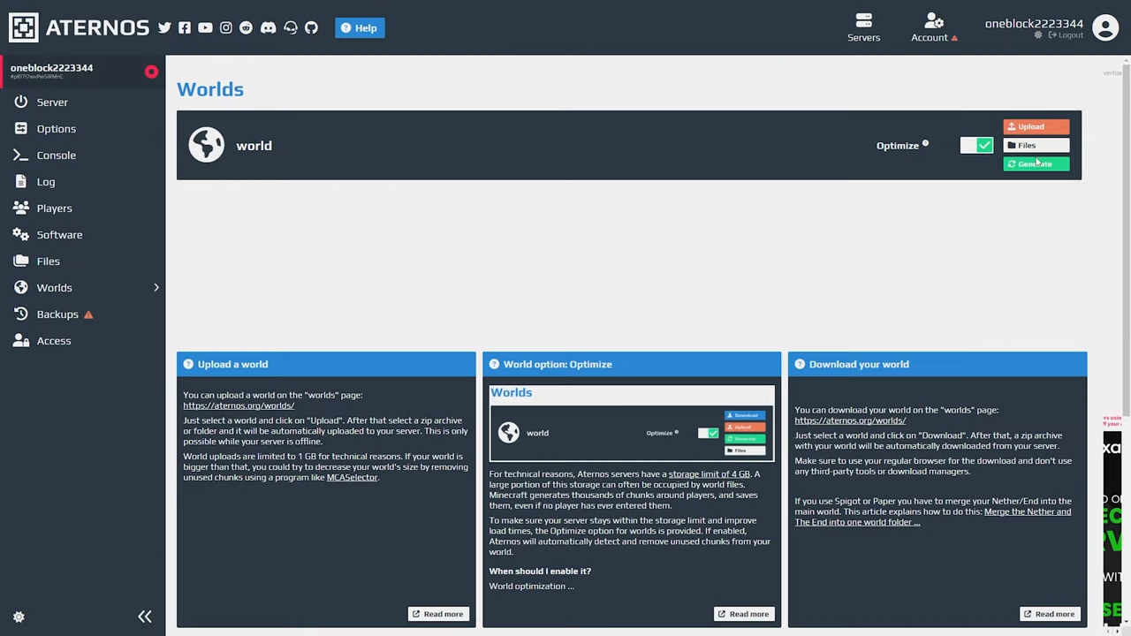
left_click(1034, 126)
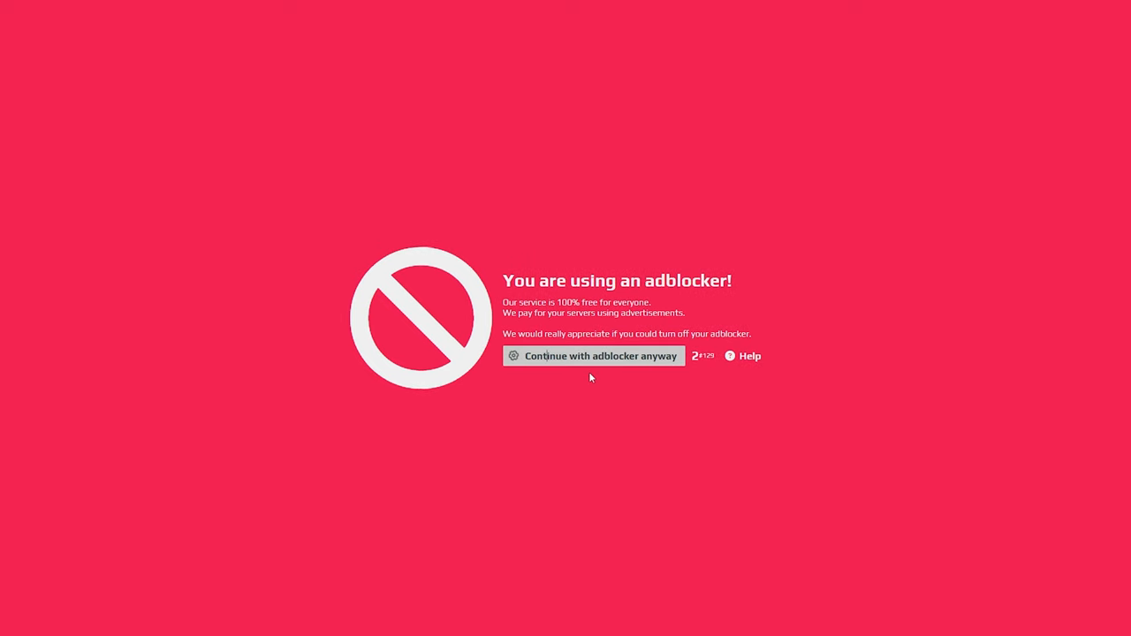
Continue past the adblocker warning, accept the EULA, and enter 'your_minecraftserver' as the address
left_click(593, 355)
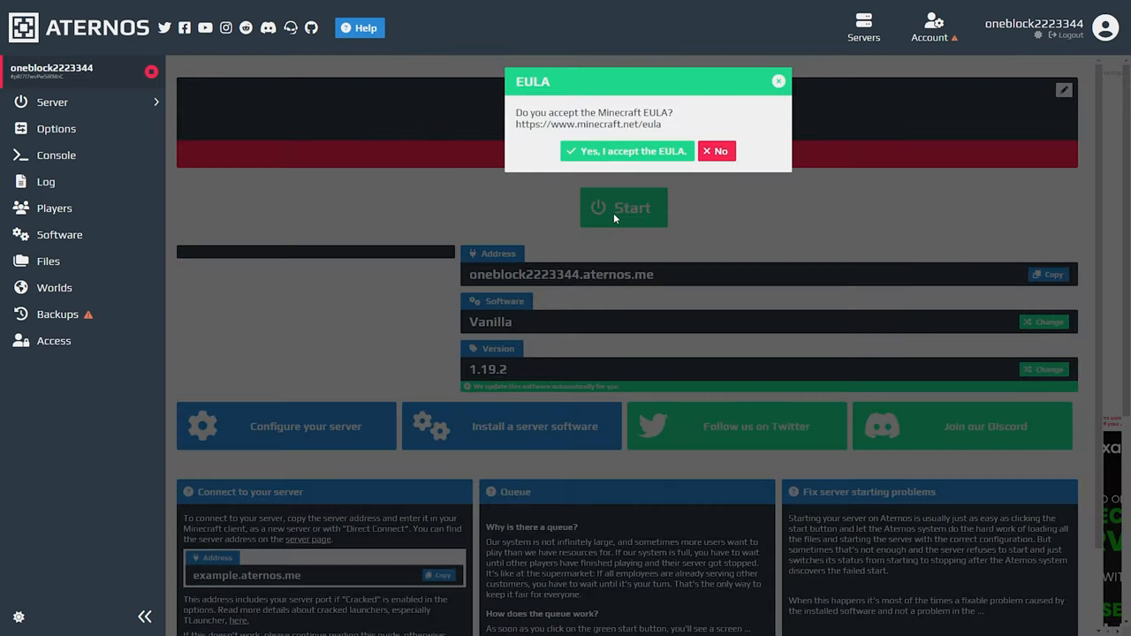
left_click(627, 150)
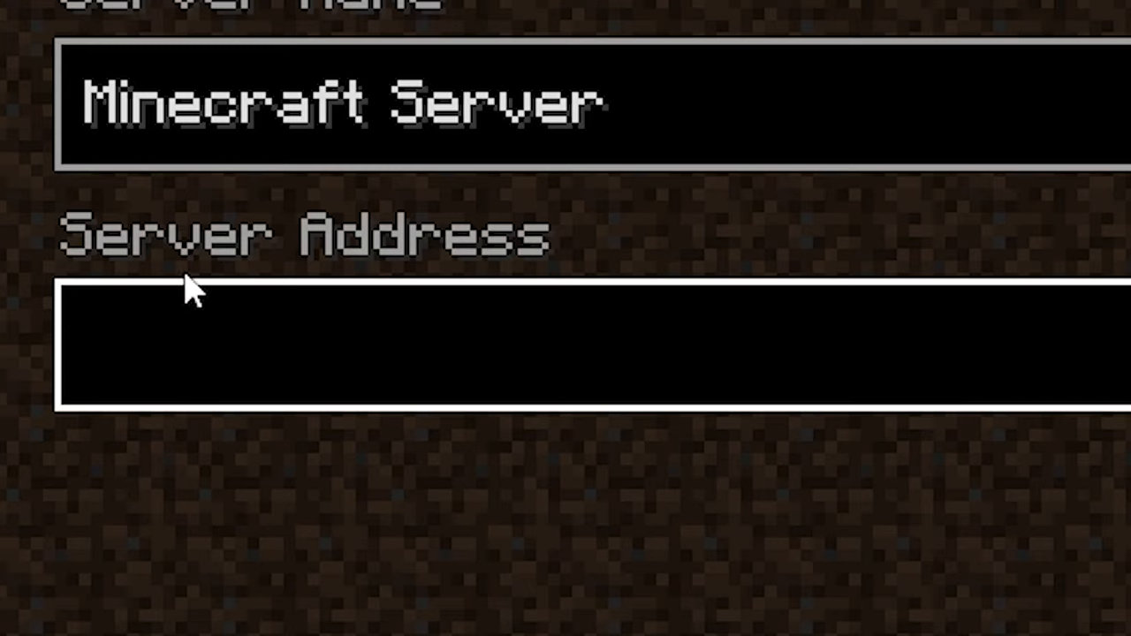
type("your_")
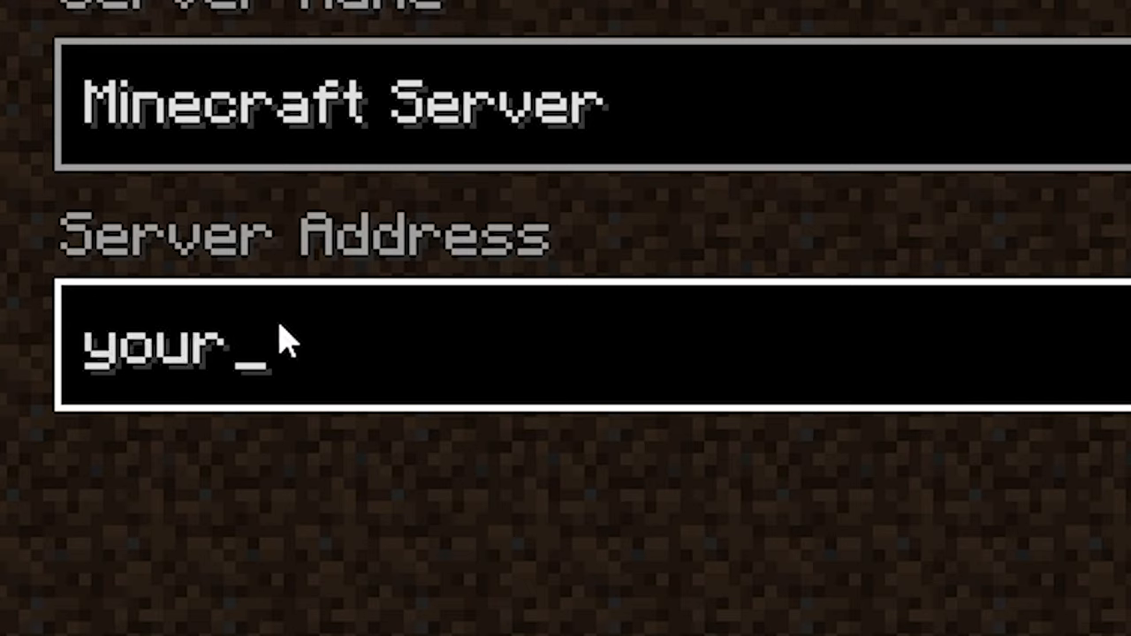
type("minecraftserver")
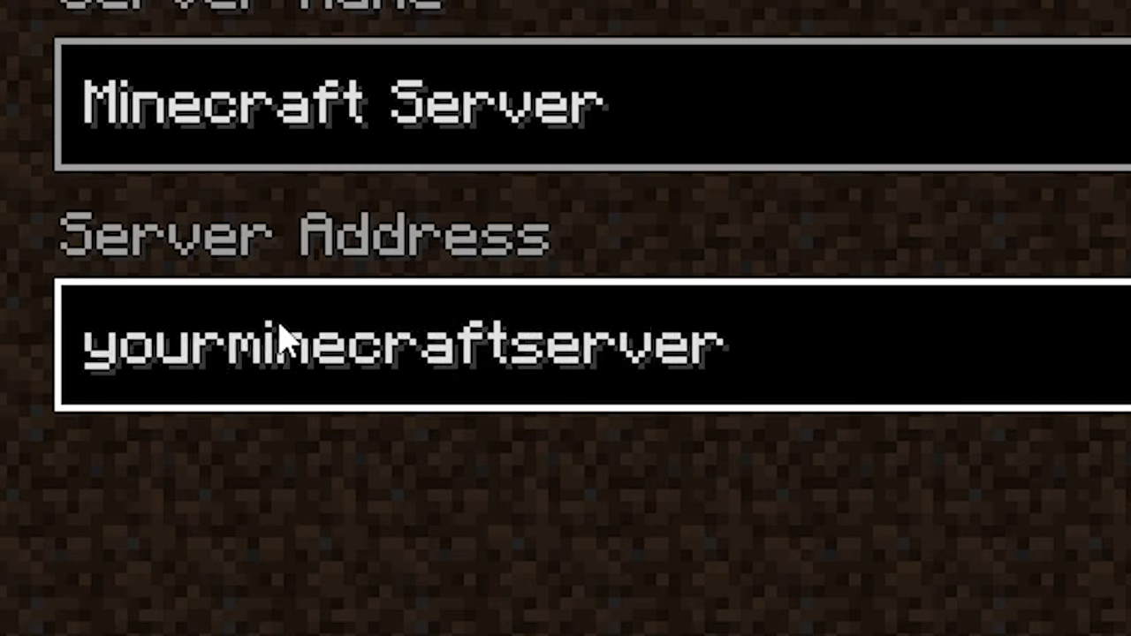